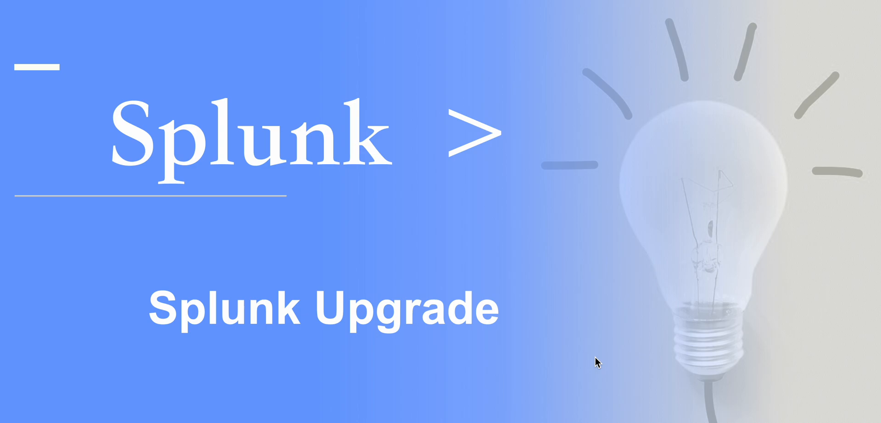
mouse_move(572, 349)
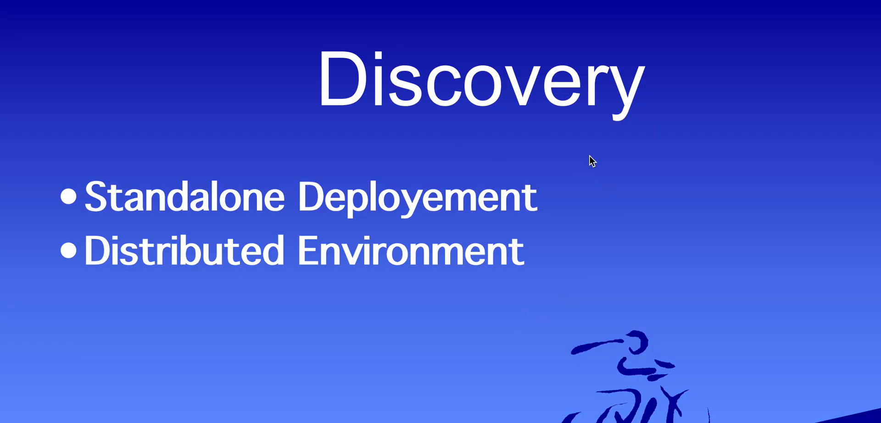
mouse_move(331, 331)
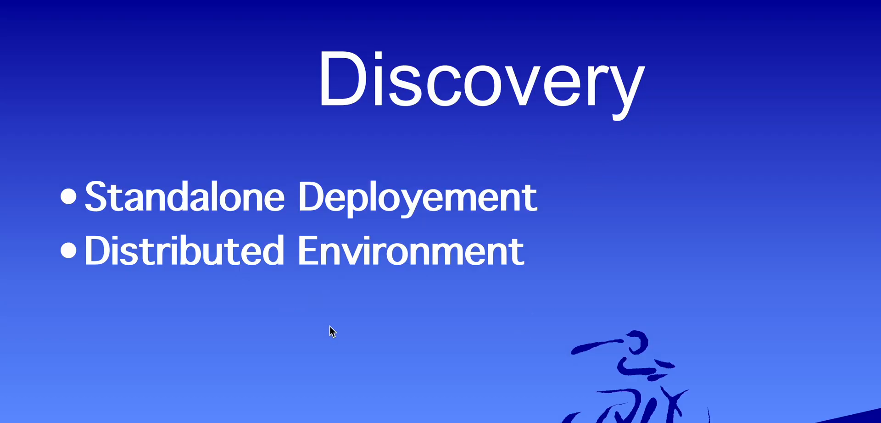
mouse_move(426, 326)
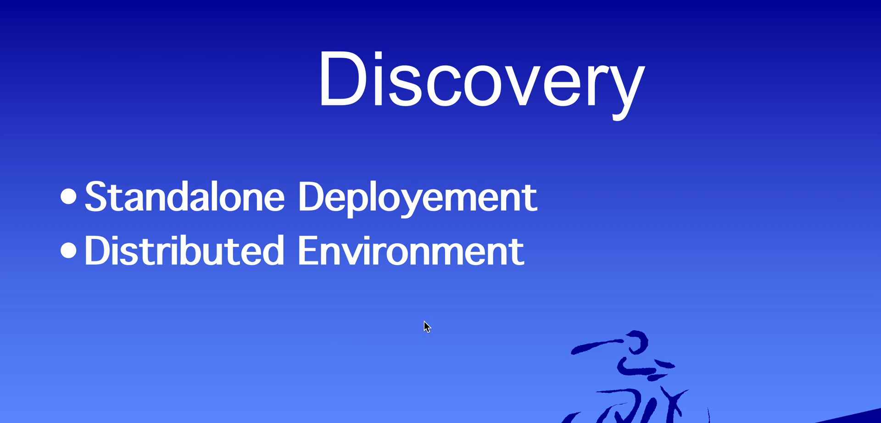
mouse_move(416, 298)
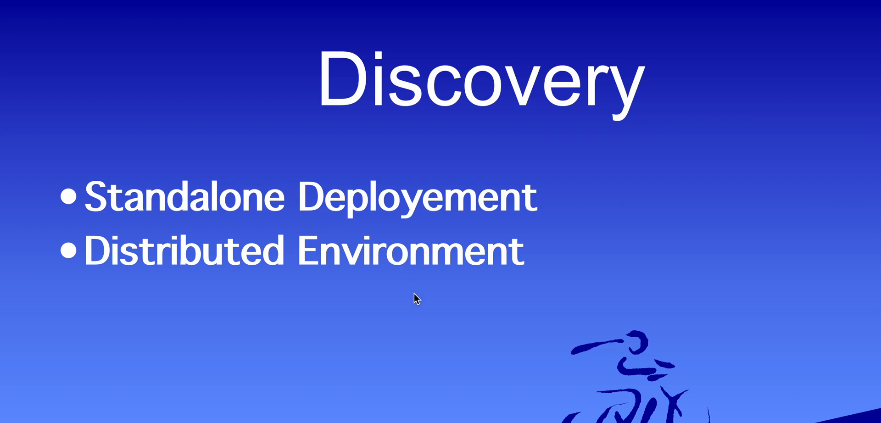
mouse_move(219, 219)
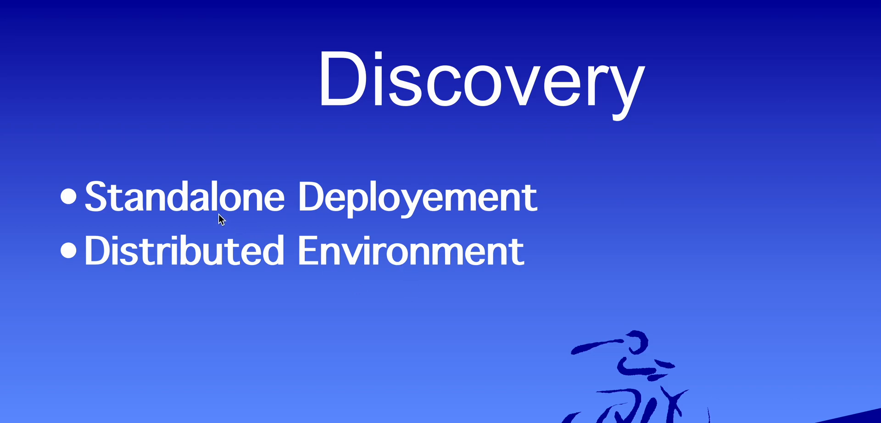
mouse_move(471, 294)
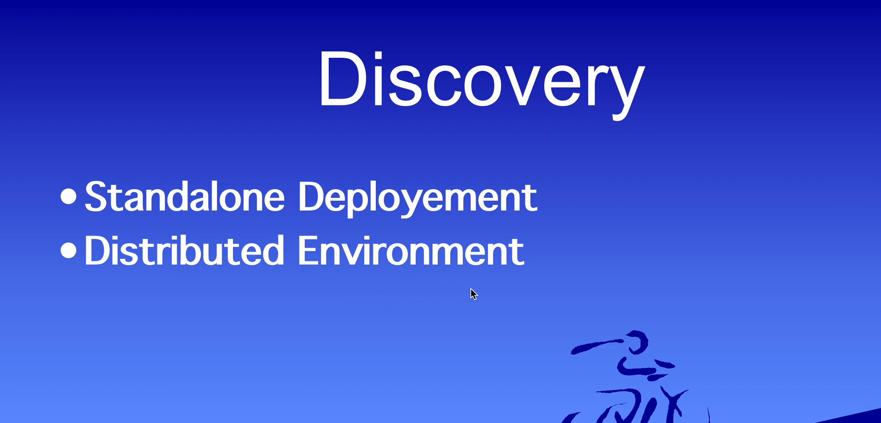
mouse_move(330, 345)
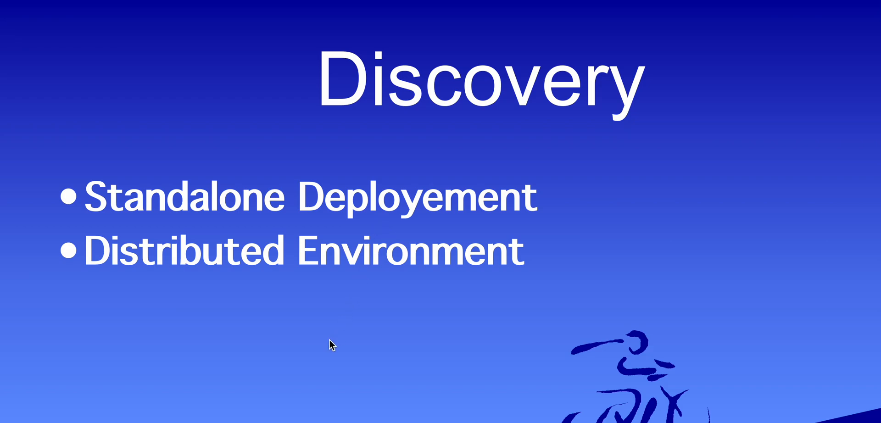